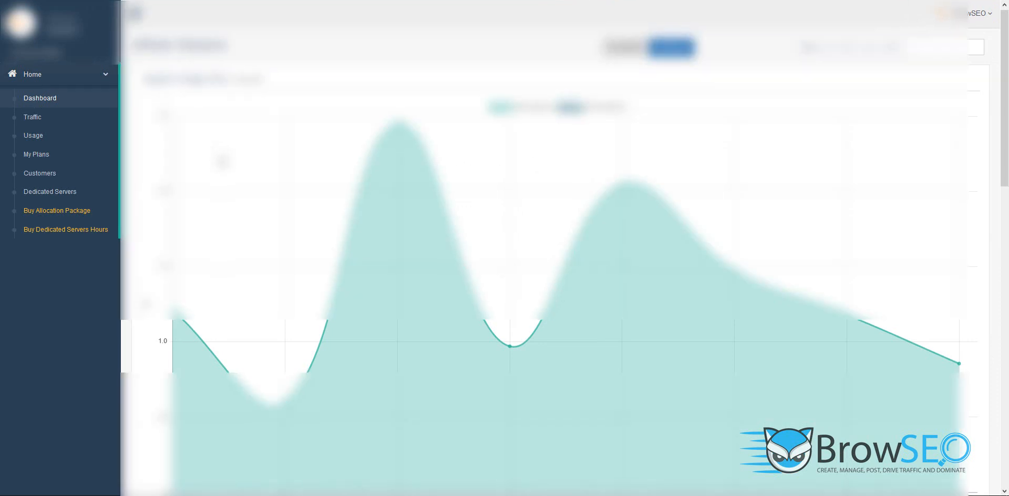
scroll(down, 3)
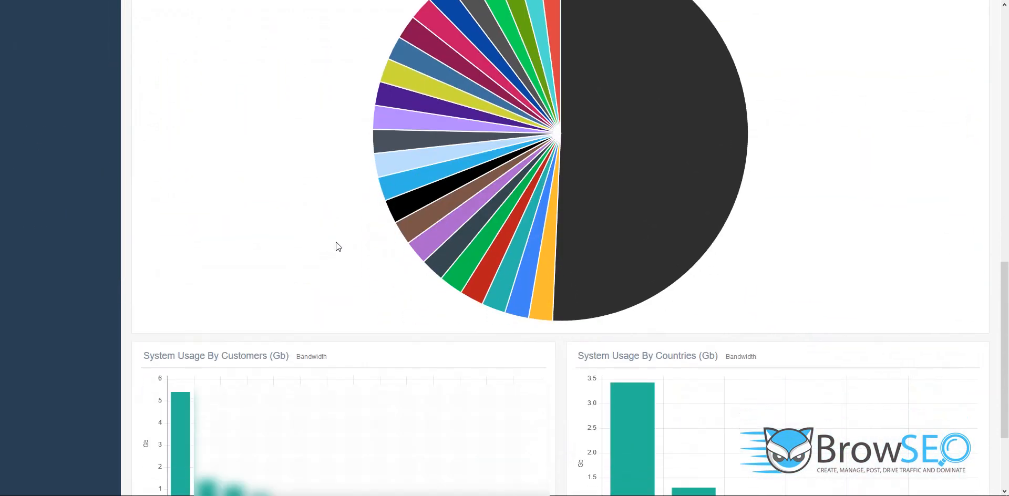
scroll(down, 3)
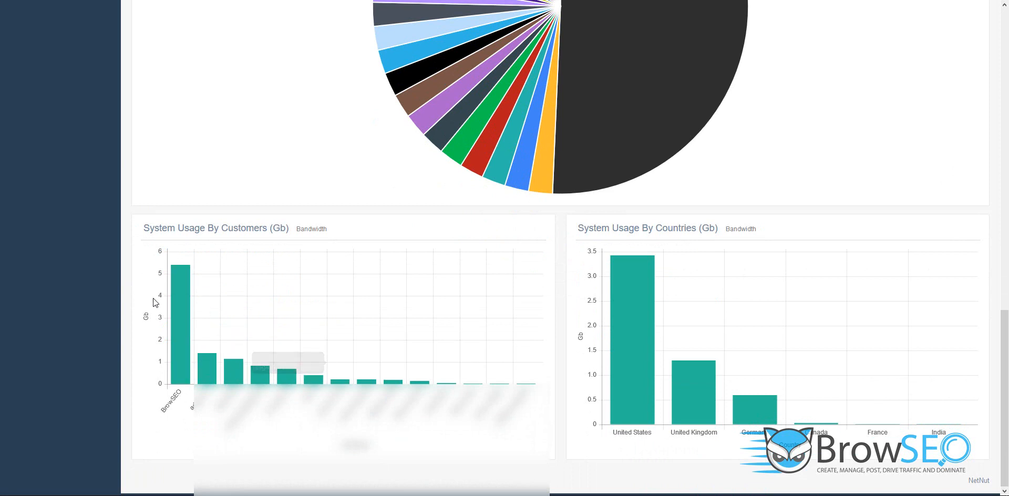
mouse_move(179, 270)
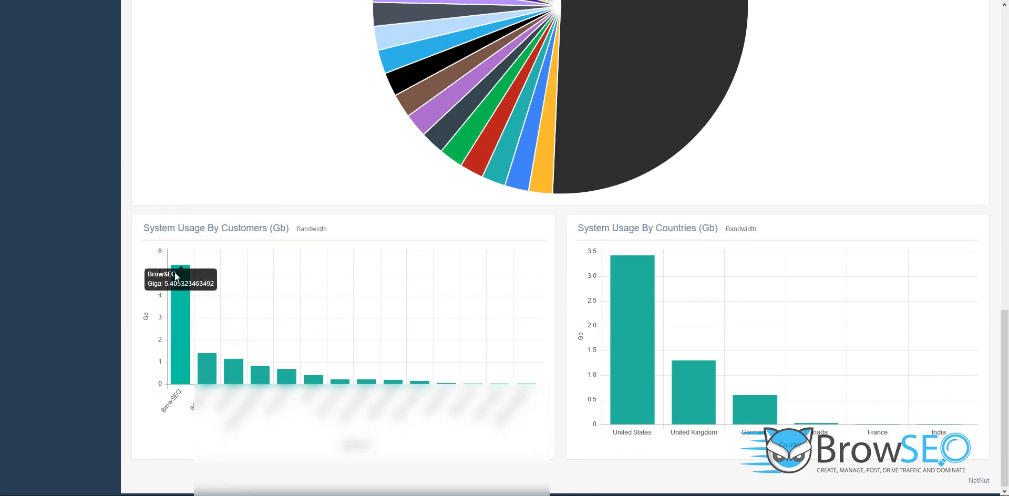
mouse_move(184, 297)
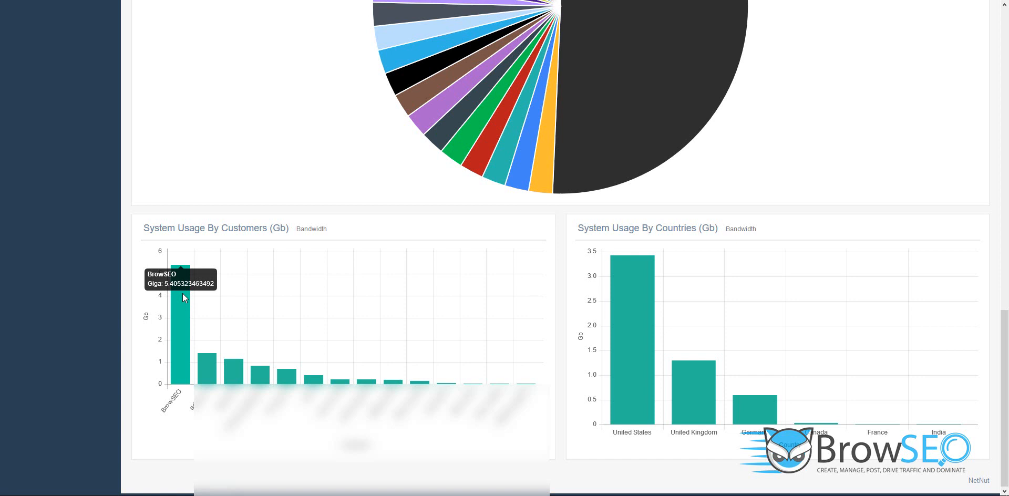
mouse_move(182, 276)
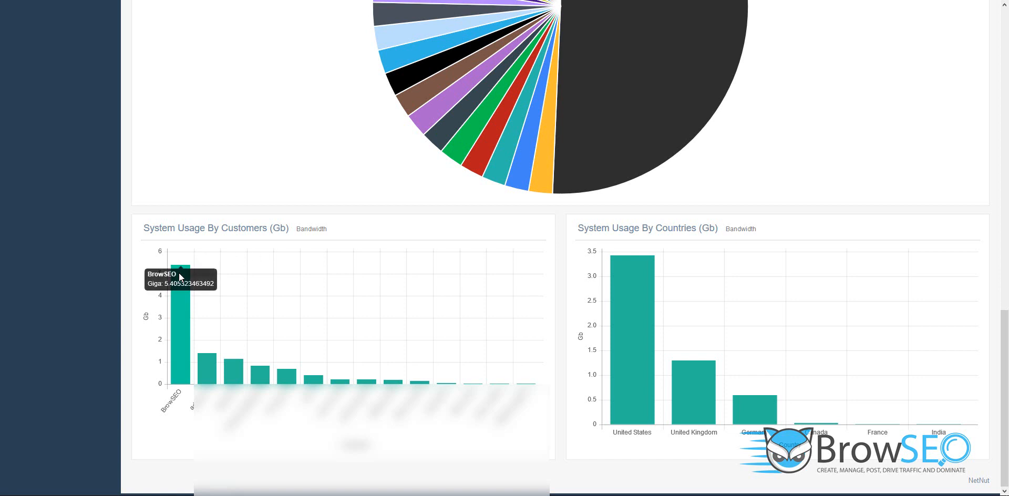
mouse_move(200, 371)
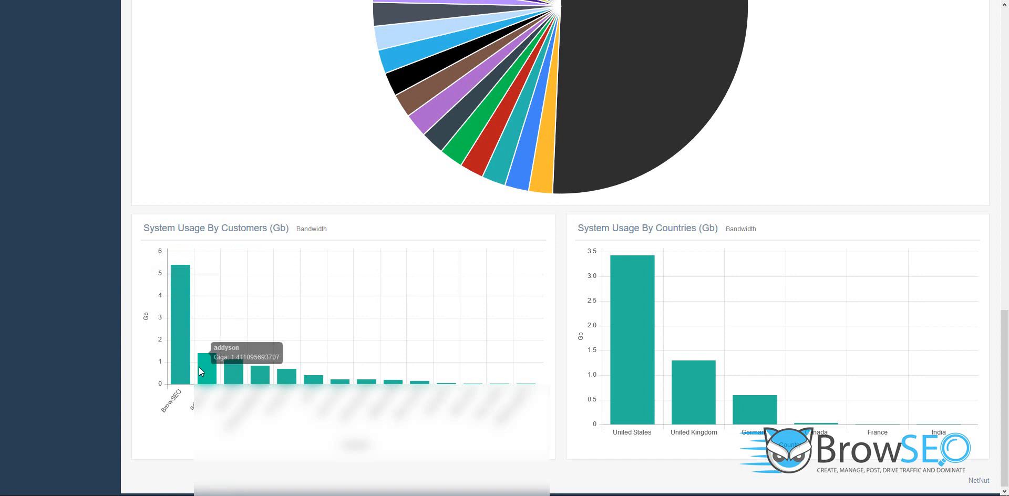
mouse_move(208, 374)
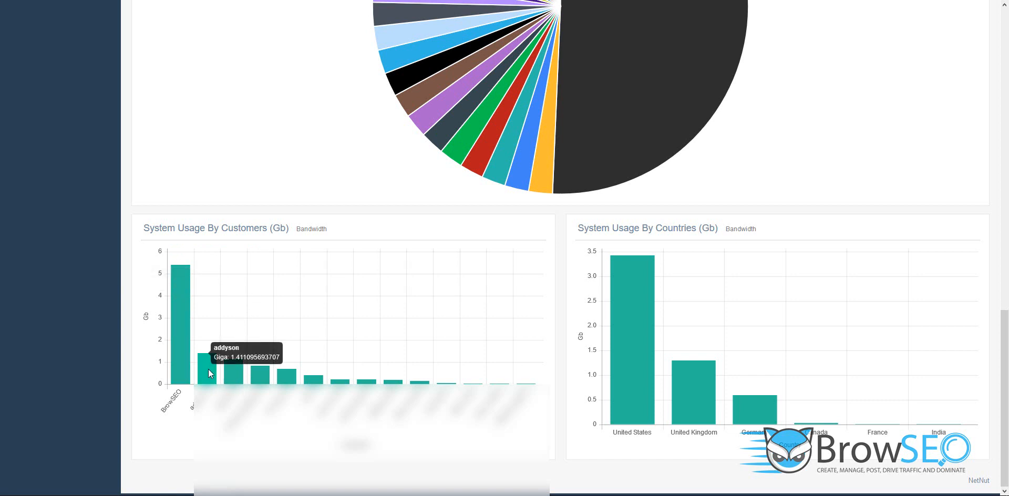
mouse_move(234, 373)
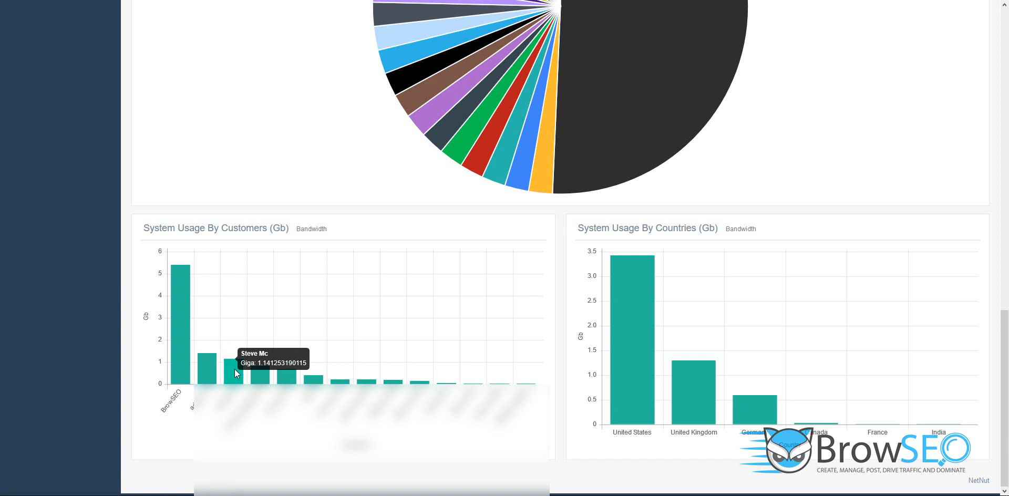
mouse_move(276, 376)
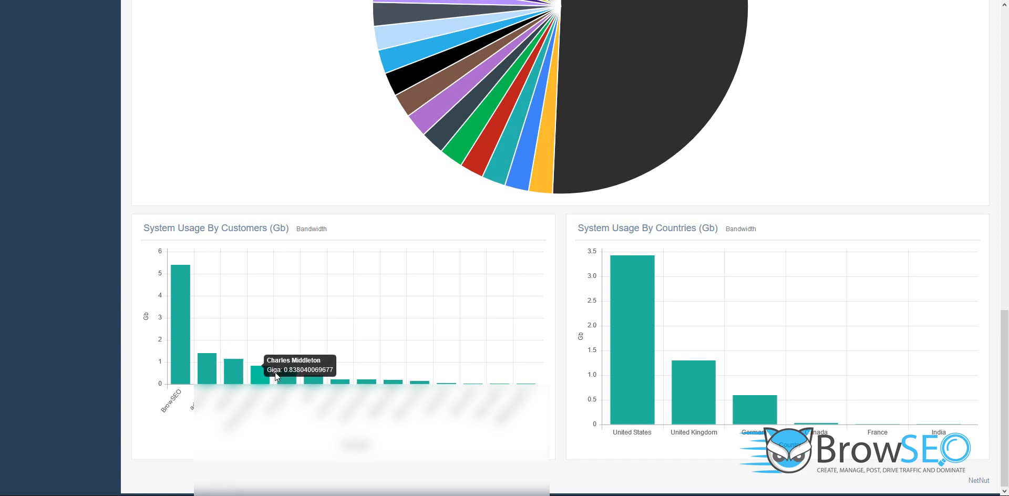
mouse_move(488, 381)
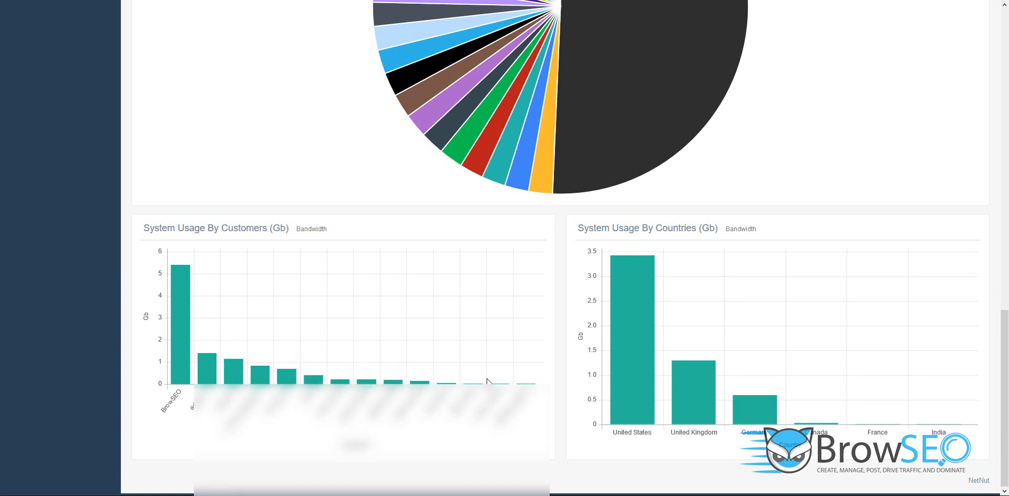
mouse_move(430, 382)
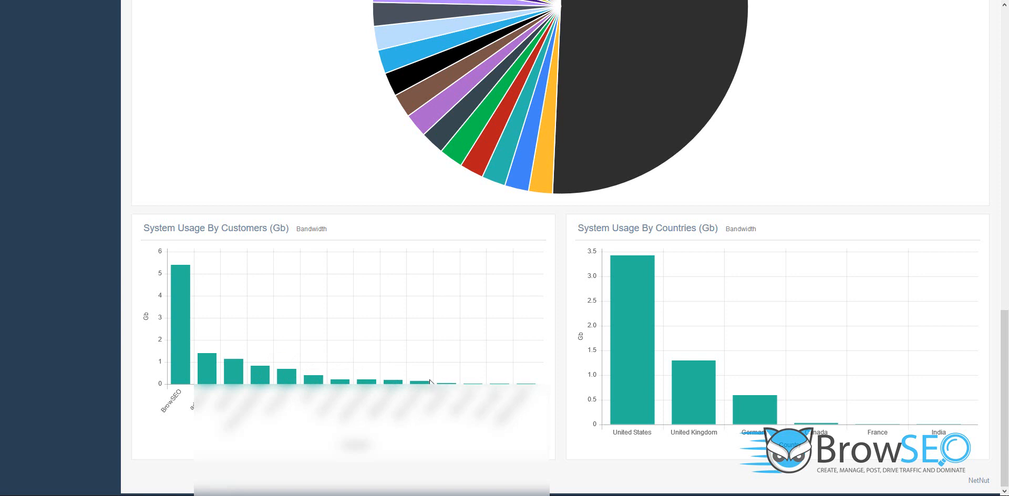
mouse_move(178, 273)
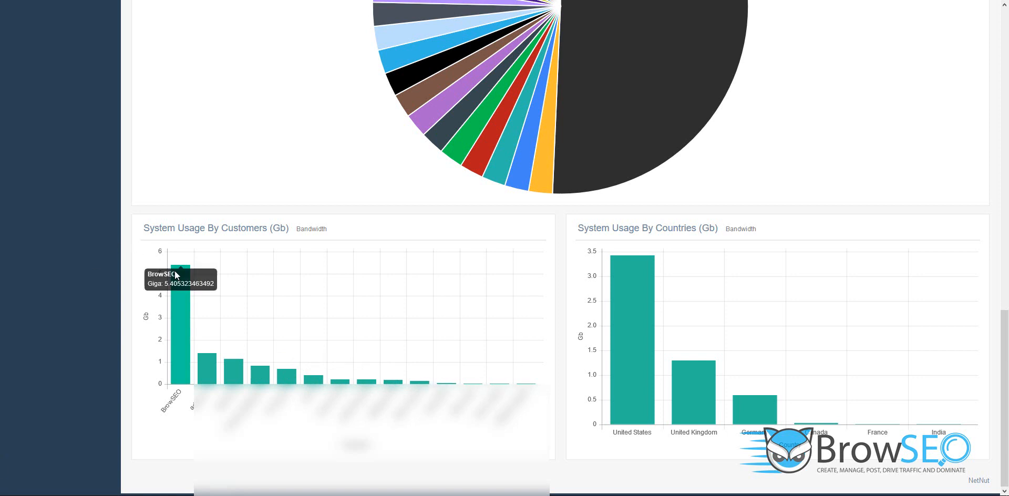
mouse_move(178, 276)
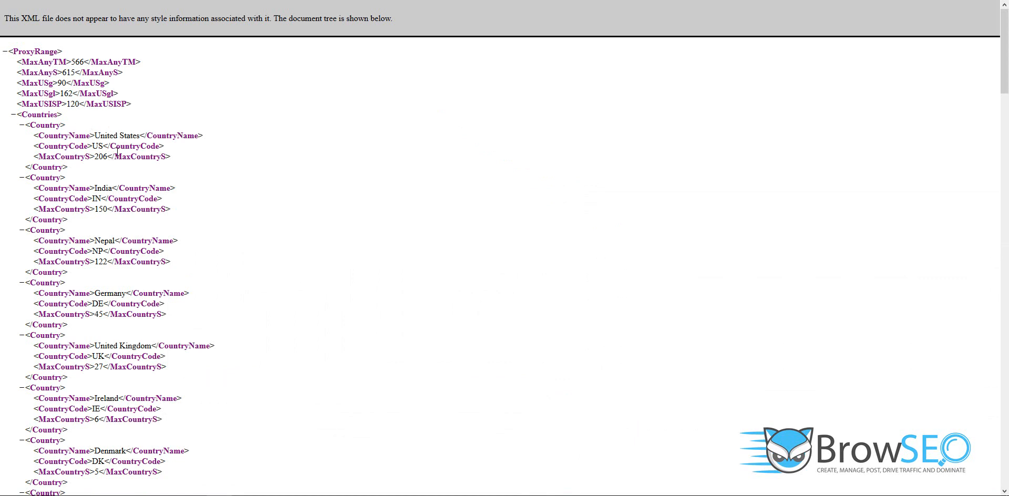
mouse_move(125, 160)
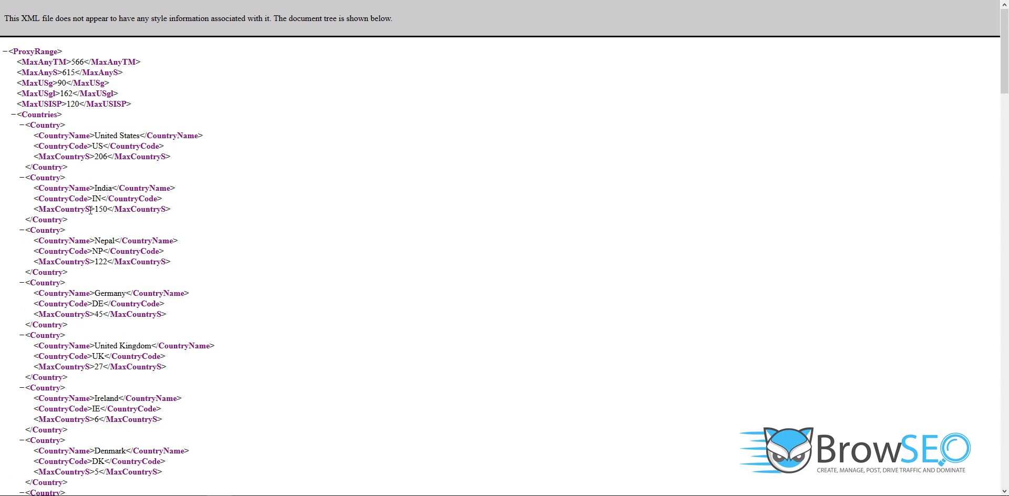
mouse_move(110, 175)
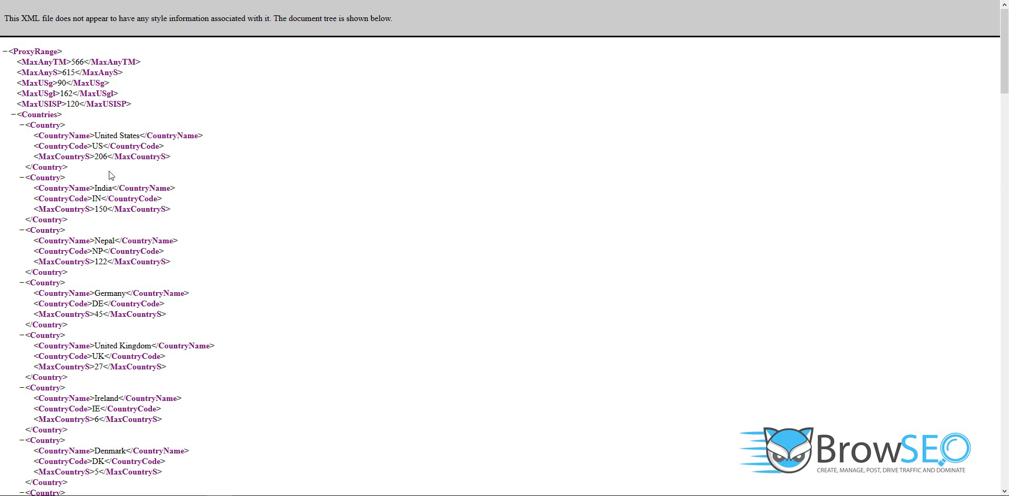
mouse_move(154, 226)
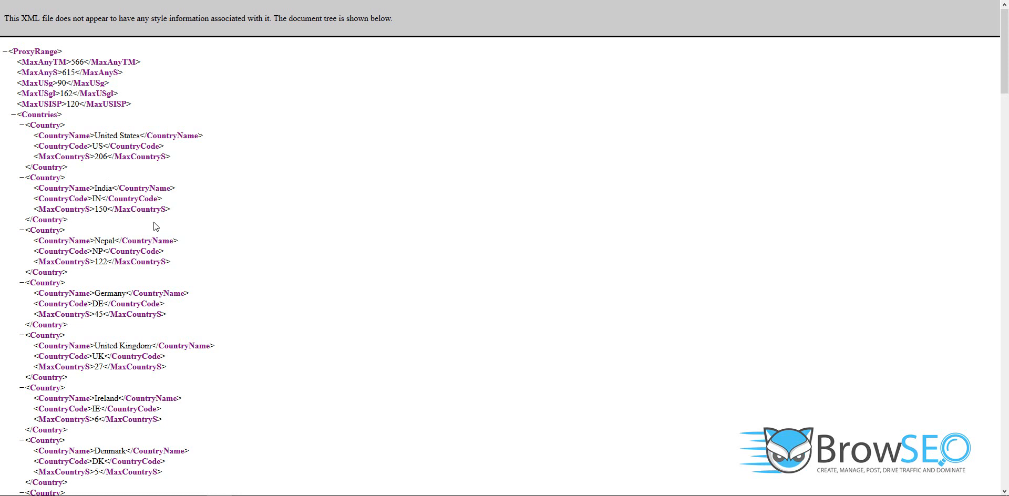
mouse_move(144, 239)
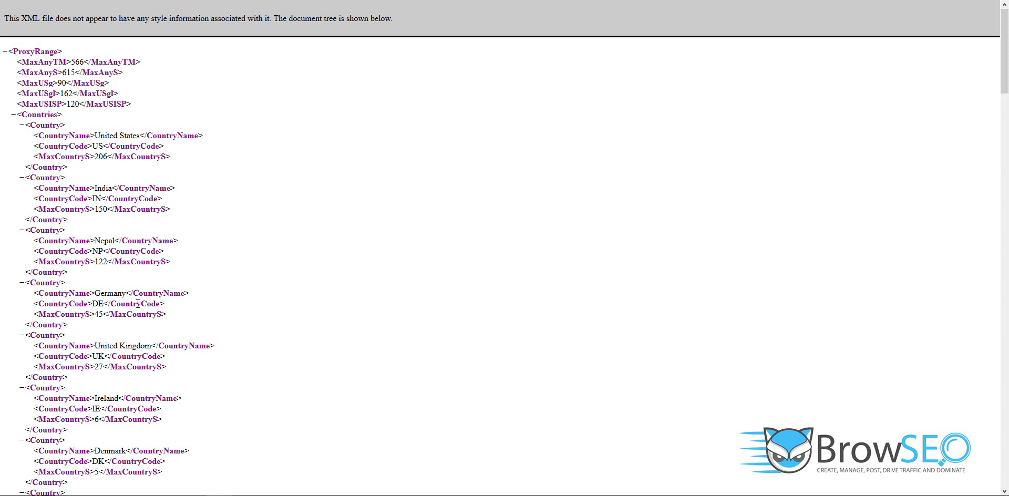
scroll(down, 3)
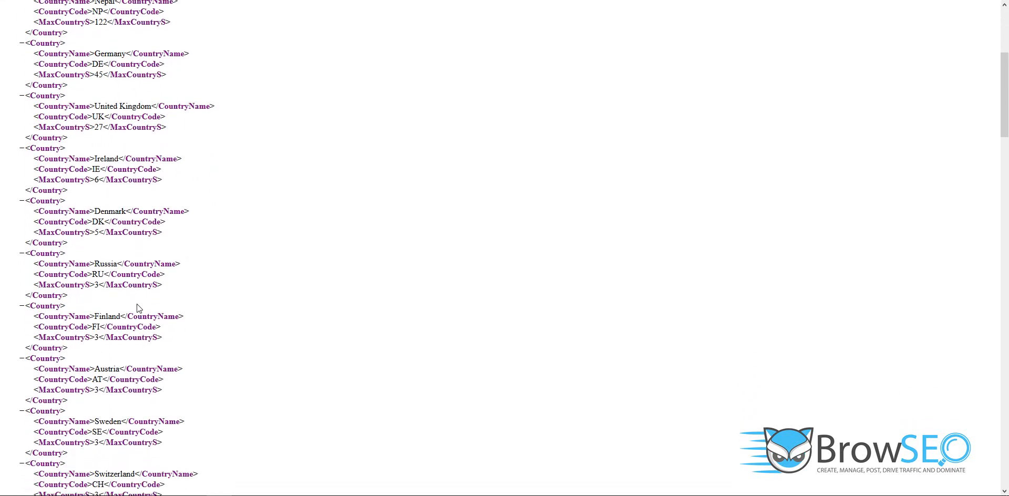
scroll(down, 3)
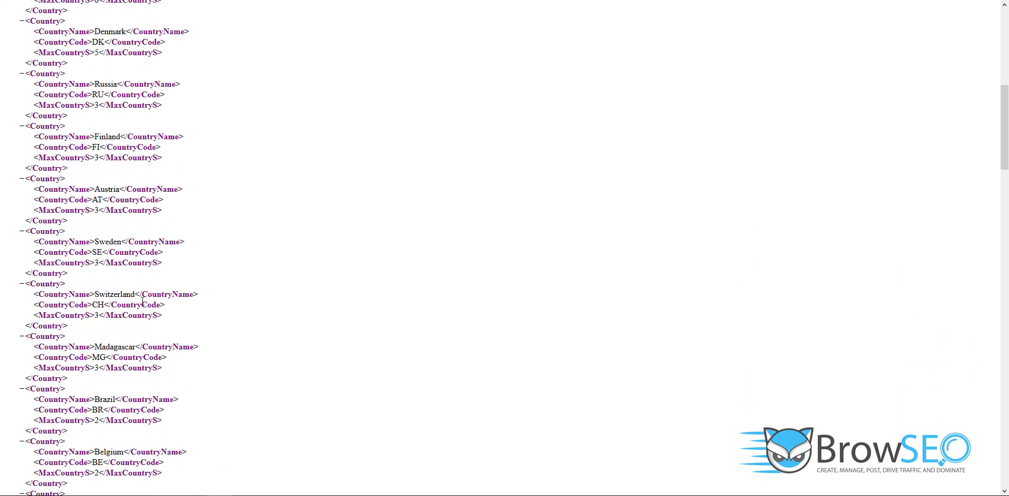
scroll(down, 3)
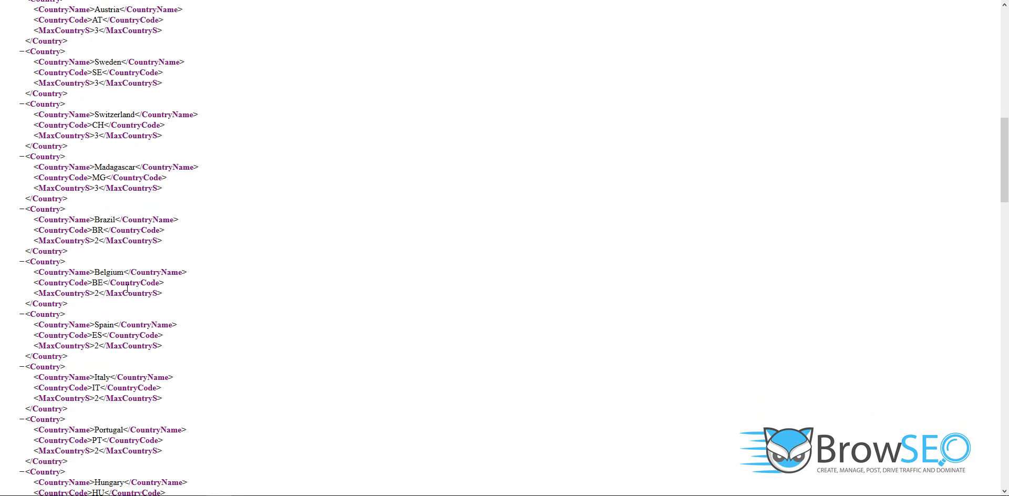
scroll(down, 3)
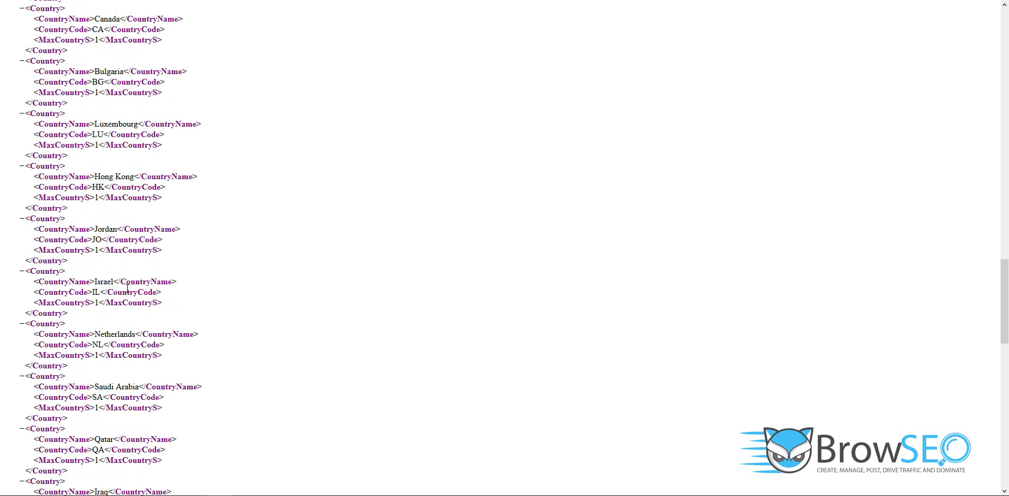
scroll(down, 3)
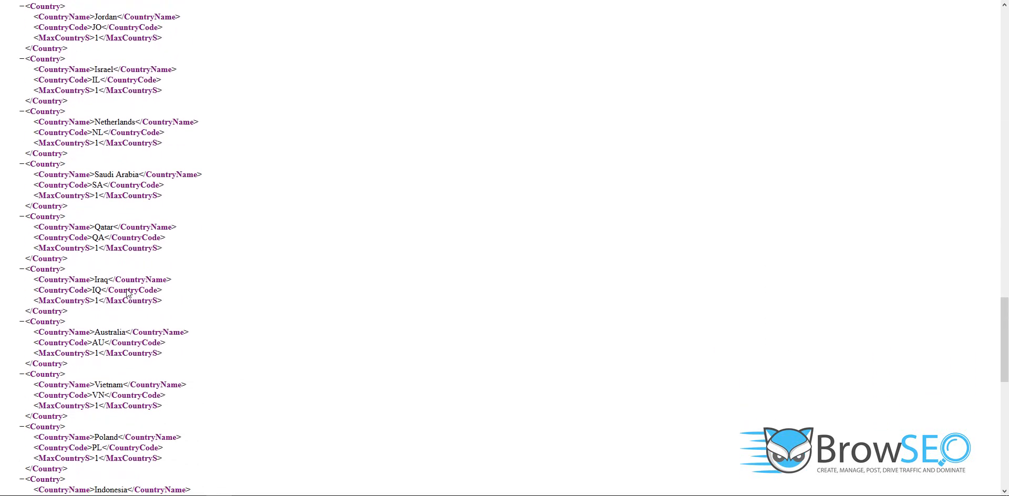
scroll(down, 3)
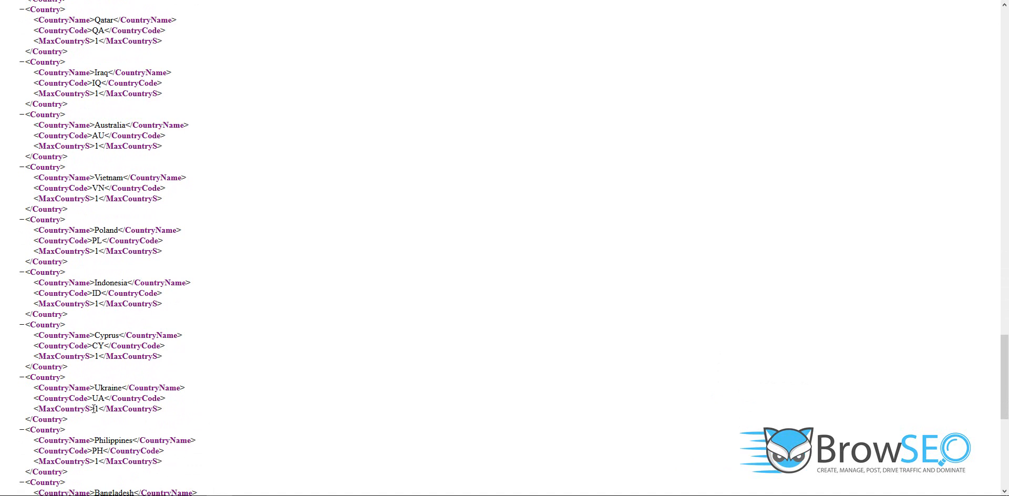
mouse_move(159, 211)
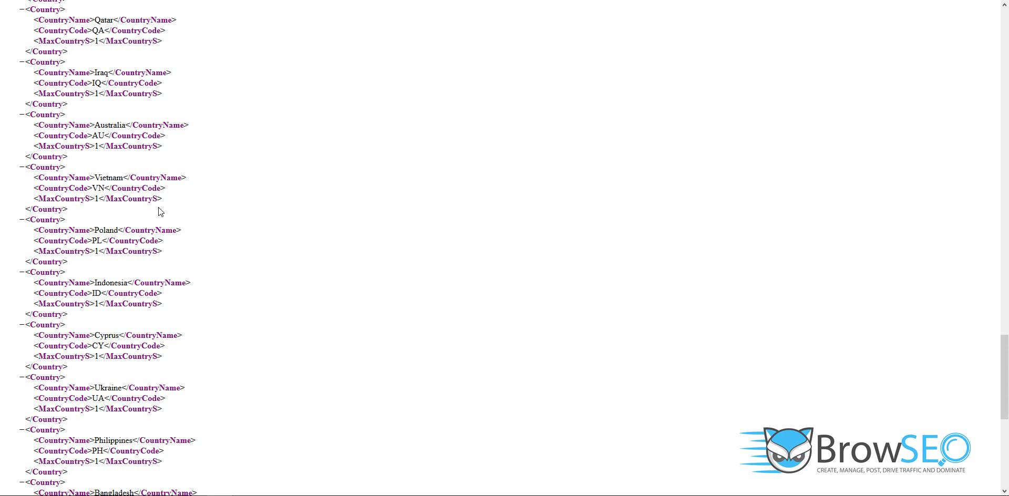
mouse_move(741, 379)
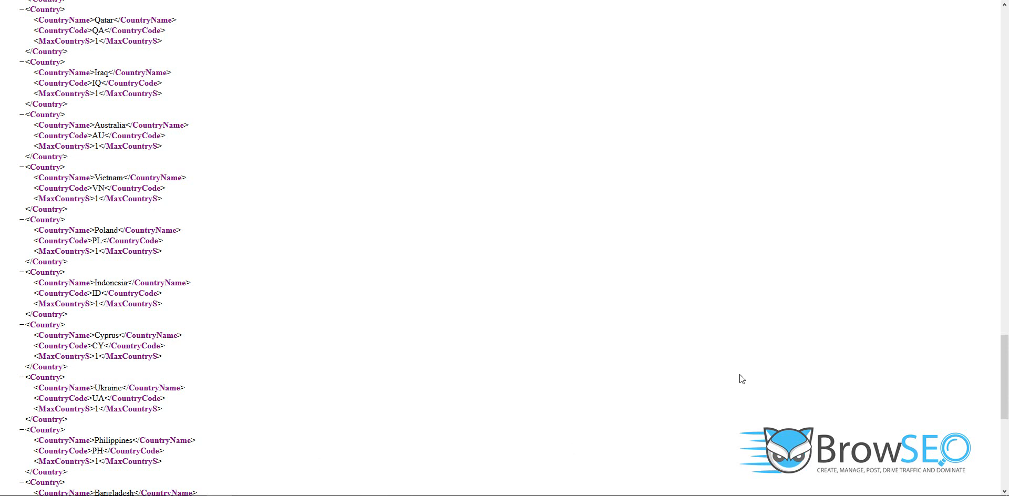